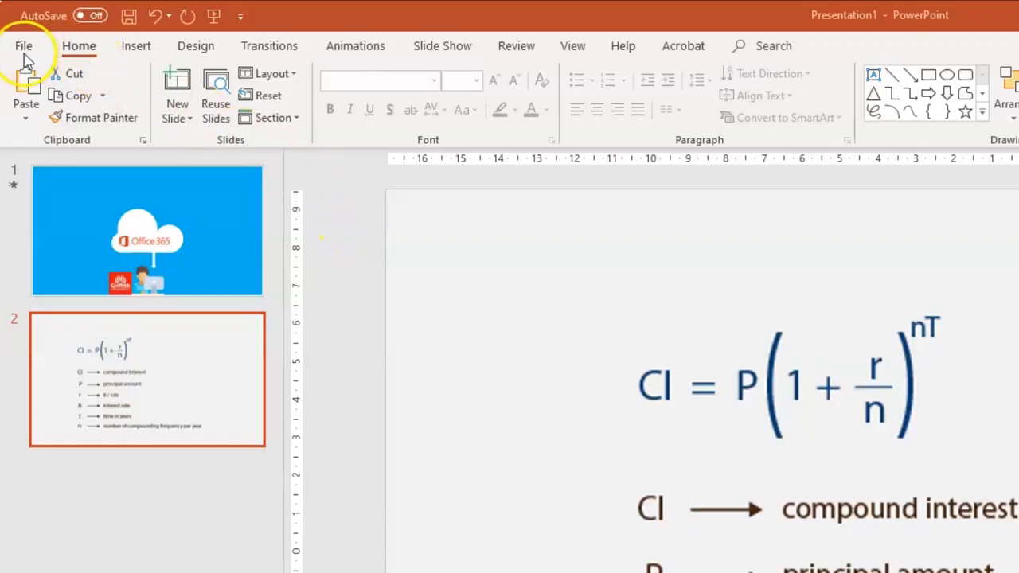
# Enable the Recording ribbon tab through File > Options > Customize Ribbon and apply it
pyautogui.click(23, 45)
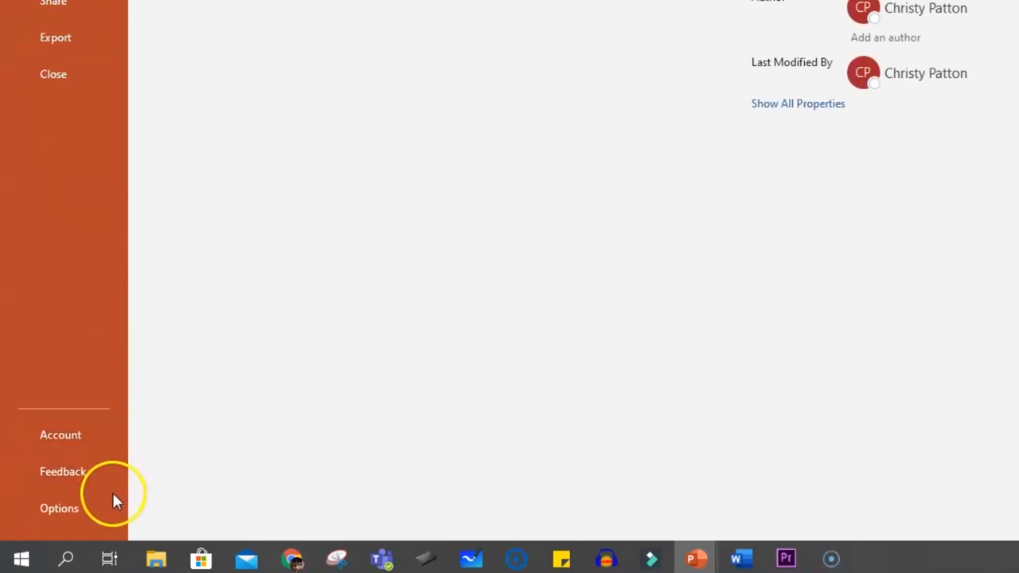
pyautogui.click(59, 507)
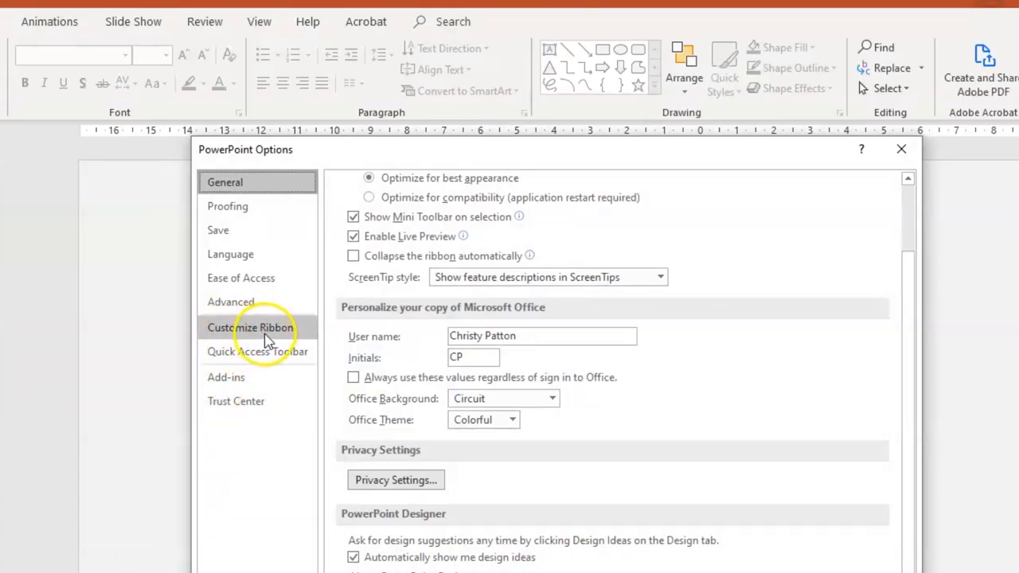
pyautogui.click(250, 328)
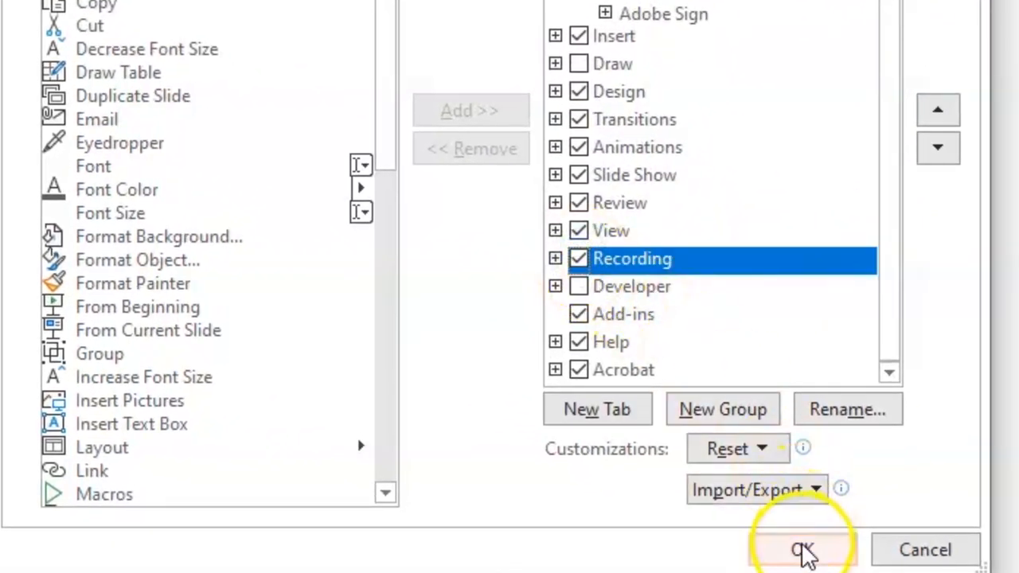
pyautogui.click(802, 550)
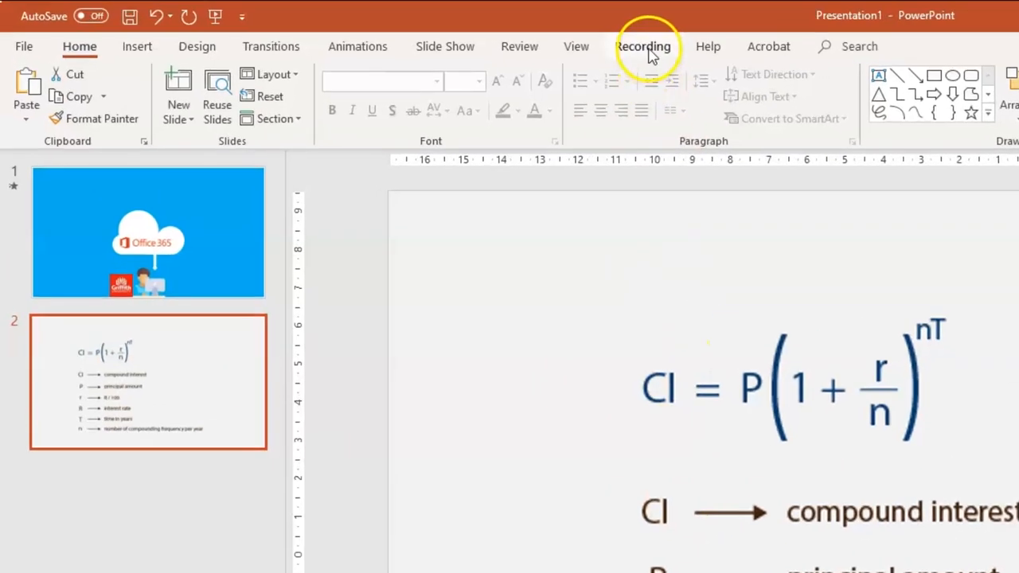
# Launch Record Slide Show from the beginning via the Recording tab
pyautogui.click(643, 46)
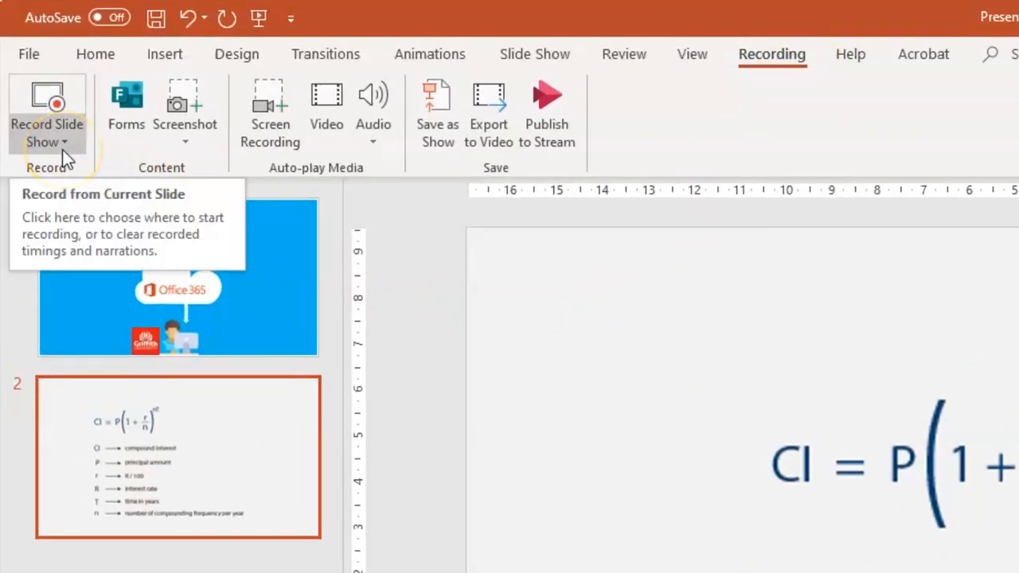
pyautogui.click(46, 119)
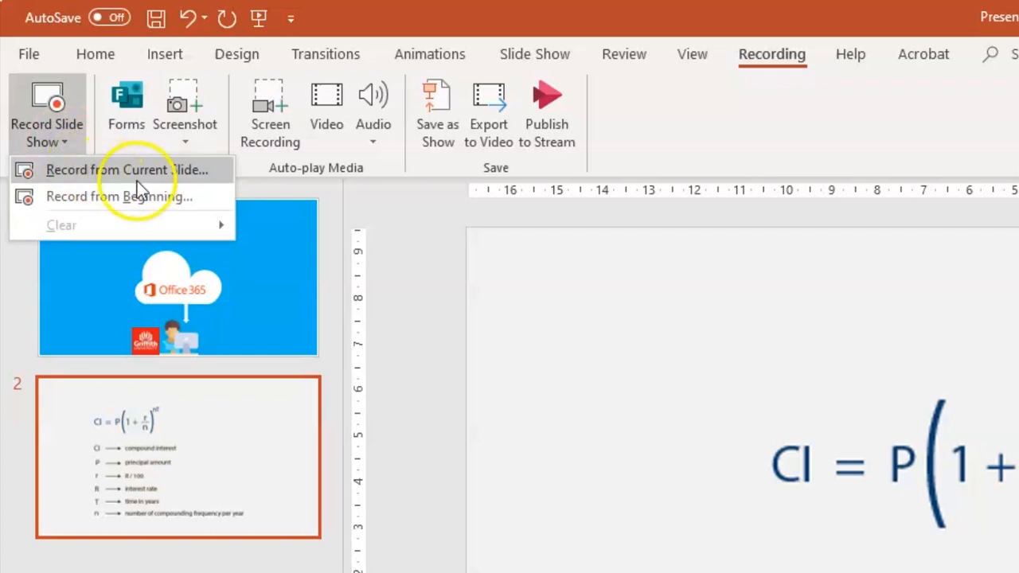
pyautogui.moveTo(223, 207)
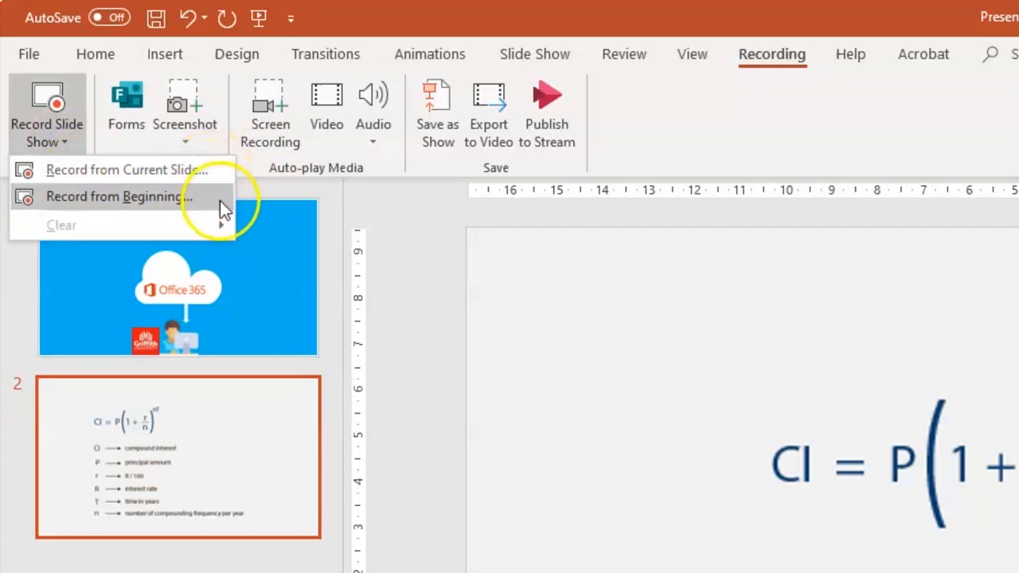
pyautogui.click(117, 197)
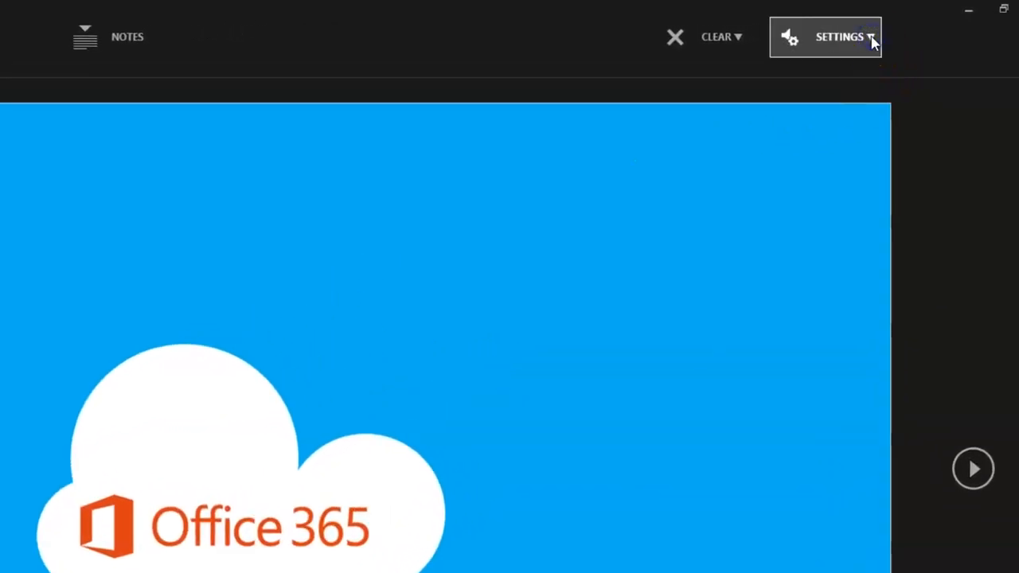
# Review the recording Settings list, then toggle the webcam off, hide its preview and turn it back on
pyautogui.click(837, 37)
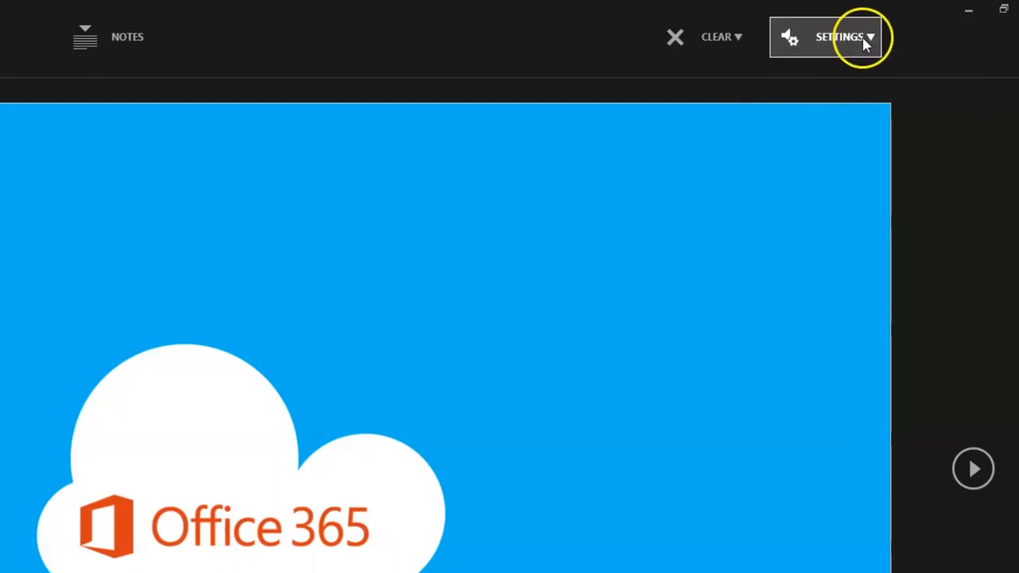
pyautogui.click(840, 37)
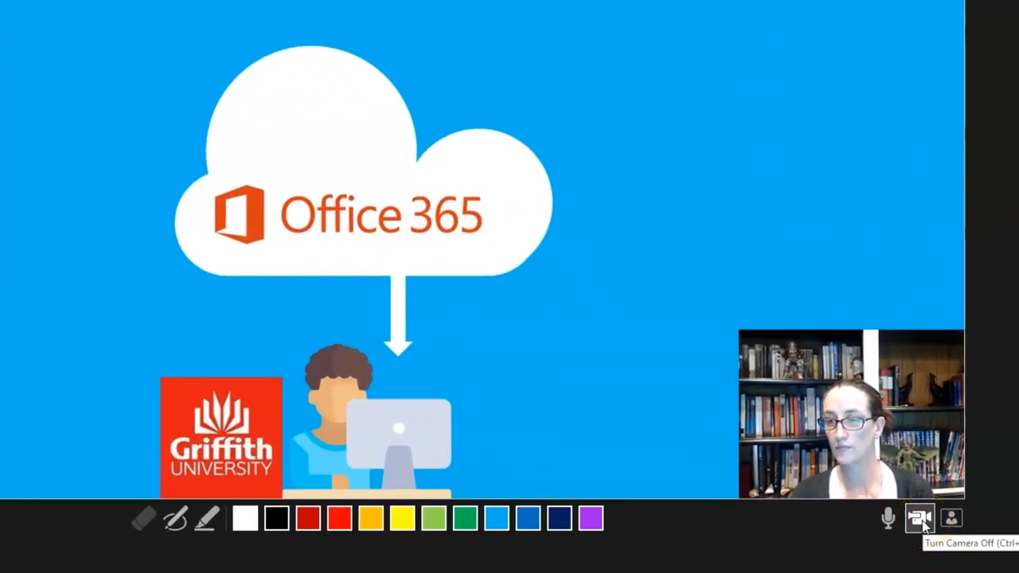
pyautogui.click(920, 519)
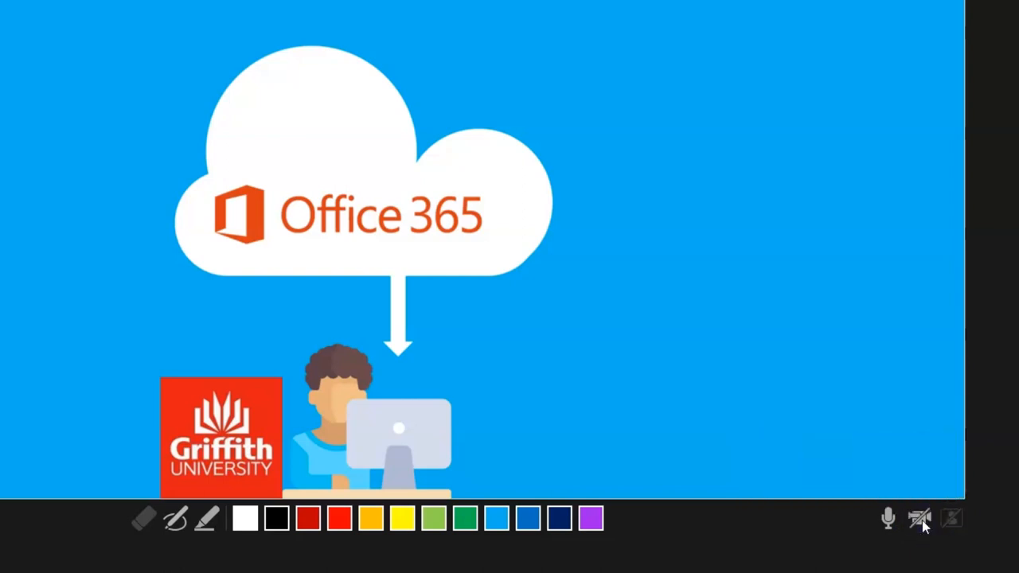
pyautogui.click(920, 519)
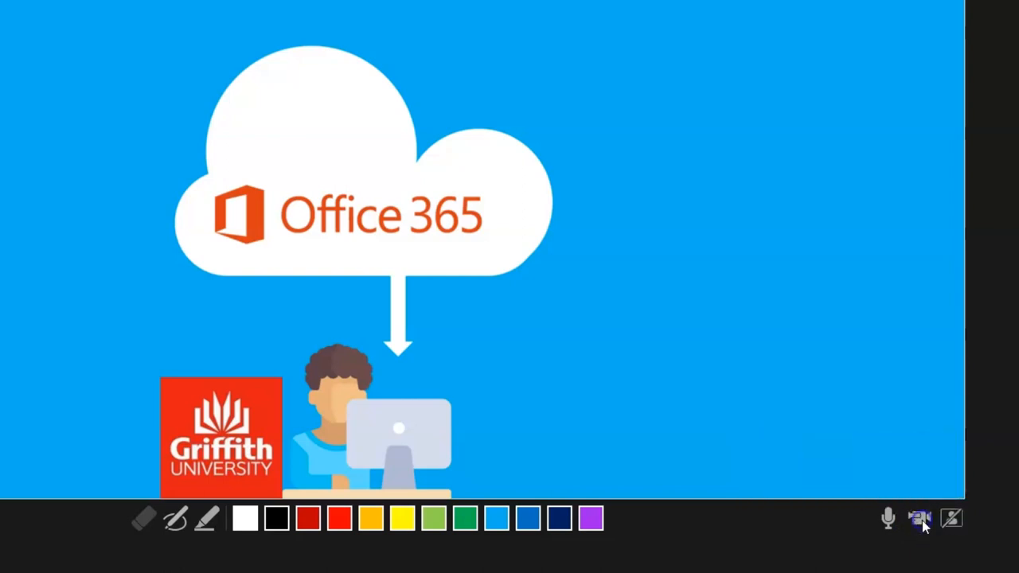
pyautogui.click(920, 519)
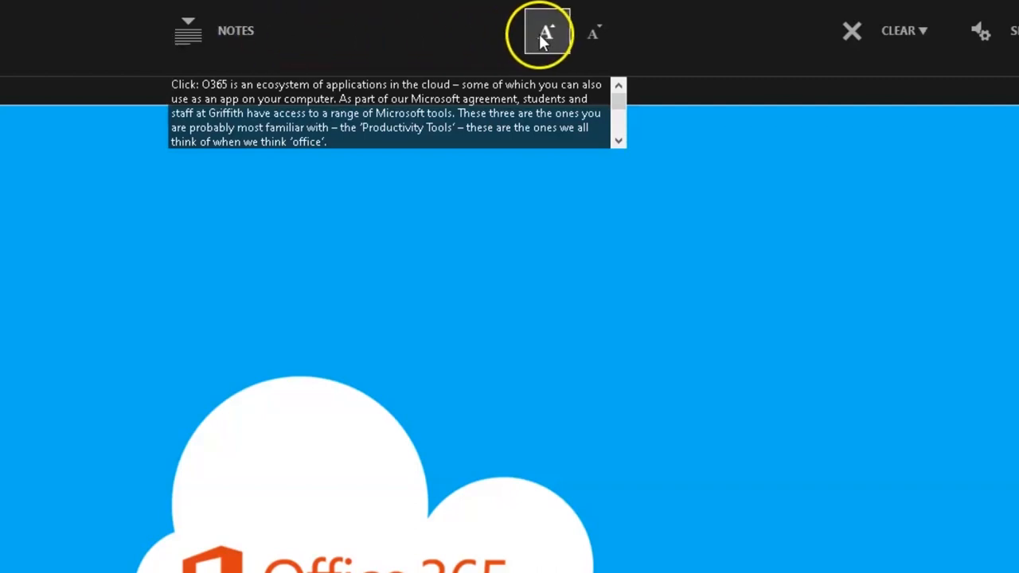
# Enlarge the speaker notes text twice with the A+ button
pyautogui.click(547, 32)
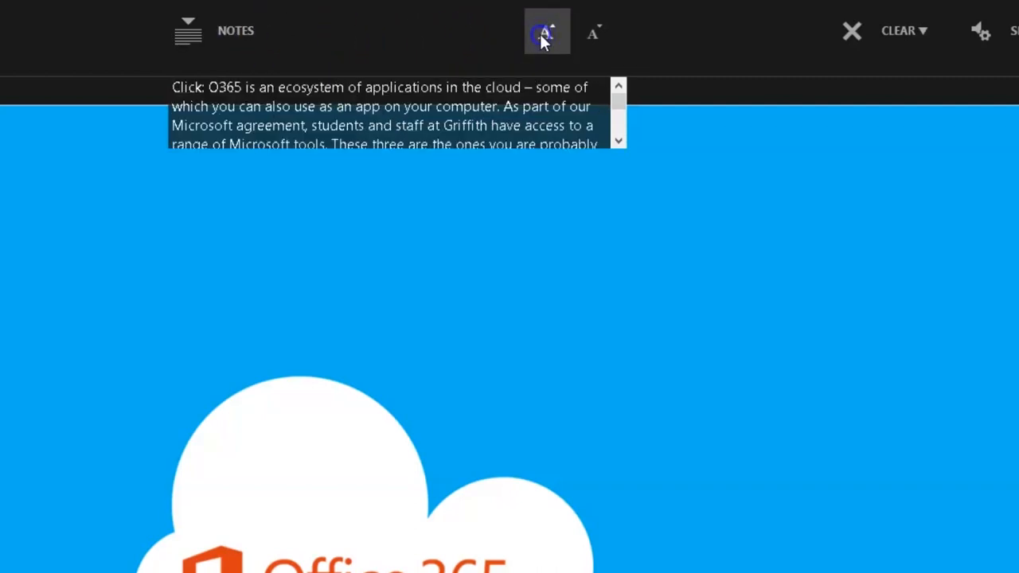
pyautogui.click(548, 32)
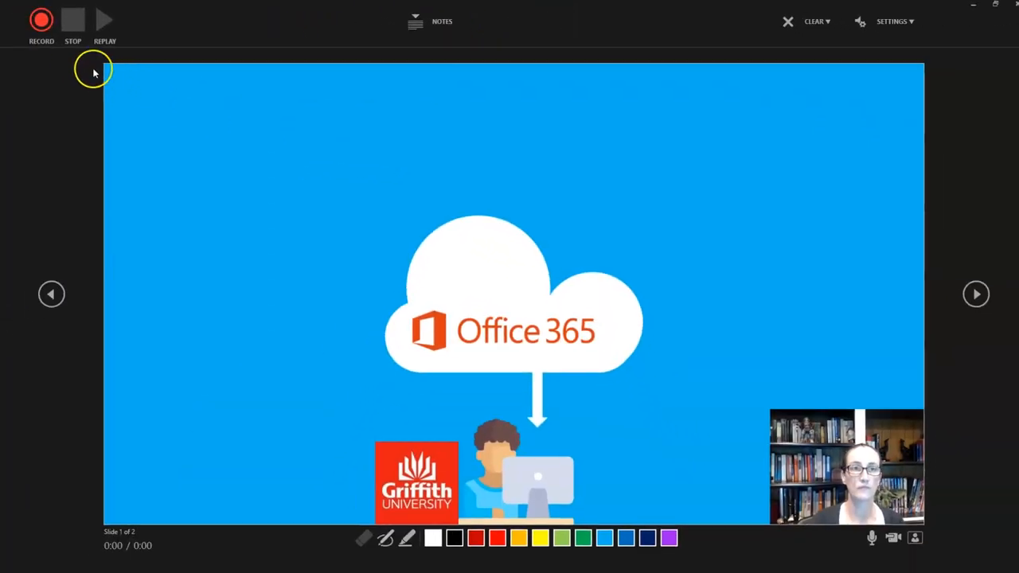
# Record a narrated webcam take and advance past the Office 365 slide
pyautogui.click(42, 20)
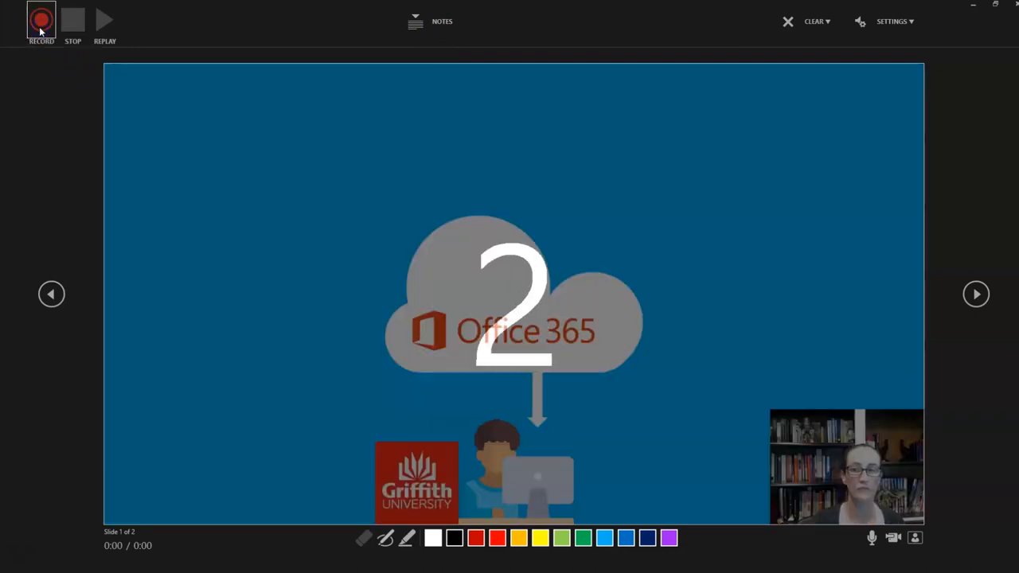
pyautogui.click(41, 19)
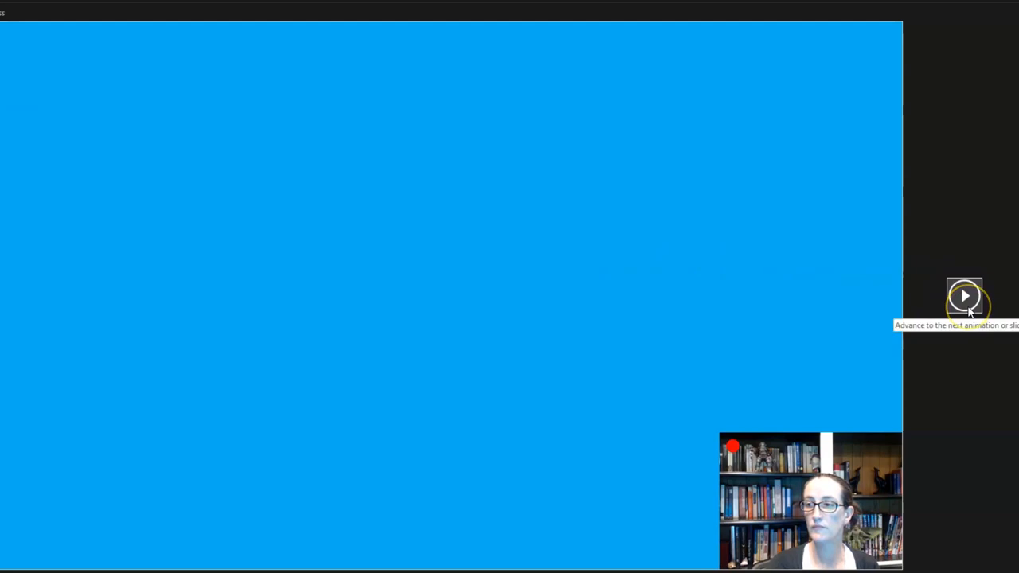
pyautogui.click(965, 296)
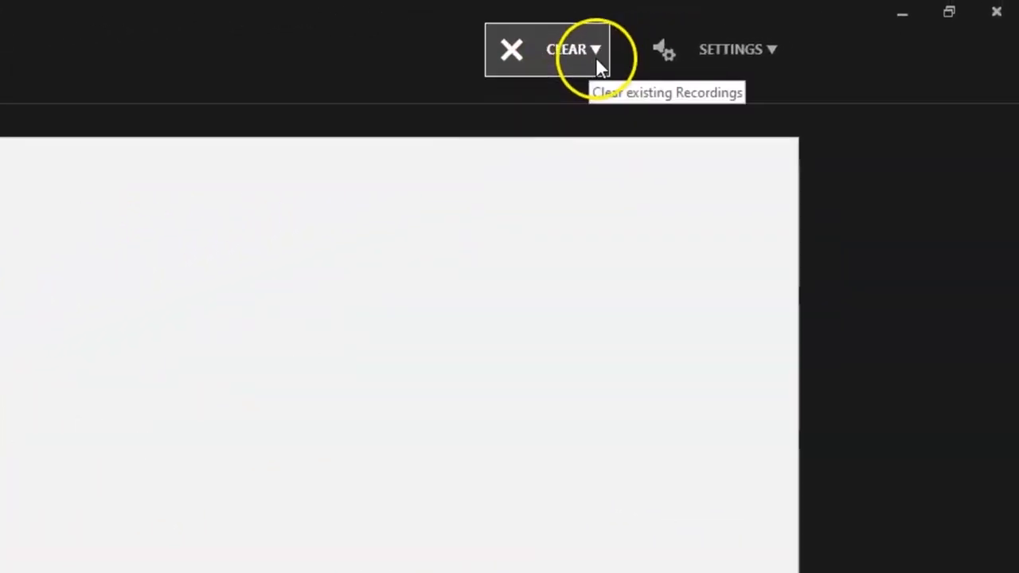
# Check the Clear recording options, then close the recording window to return to editing
pyautogui.click(573, 48)
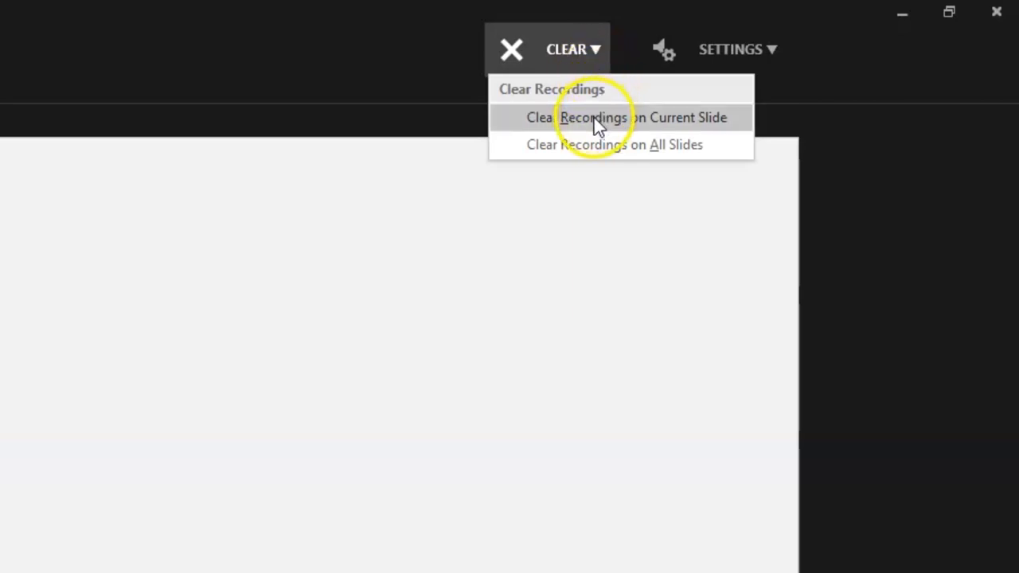
pyautogui.moveTo(710, 137)
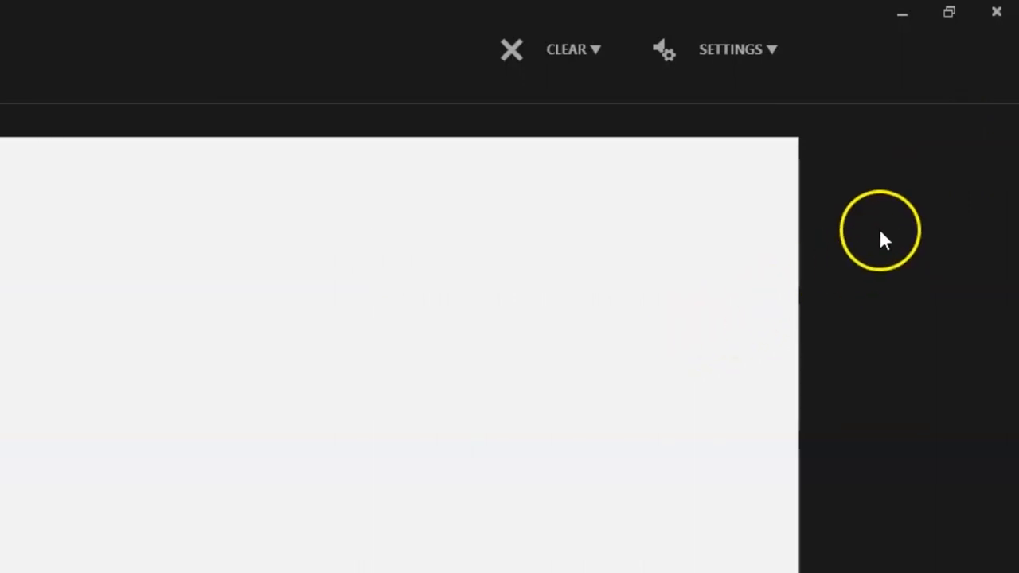
pyautogui.moveTo(996, 13)
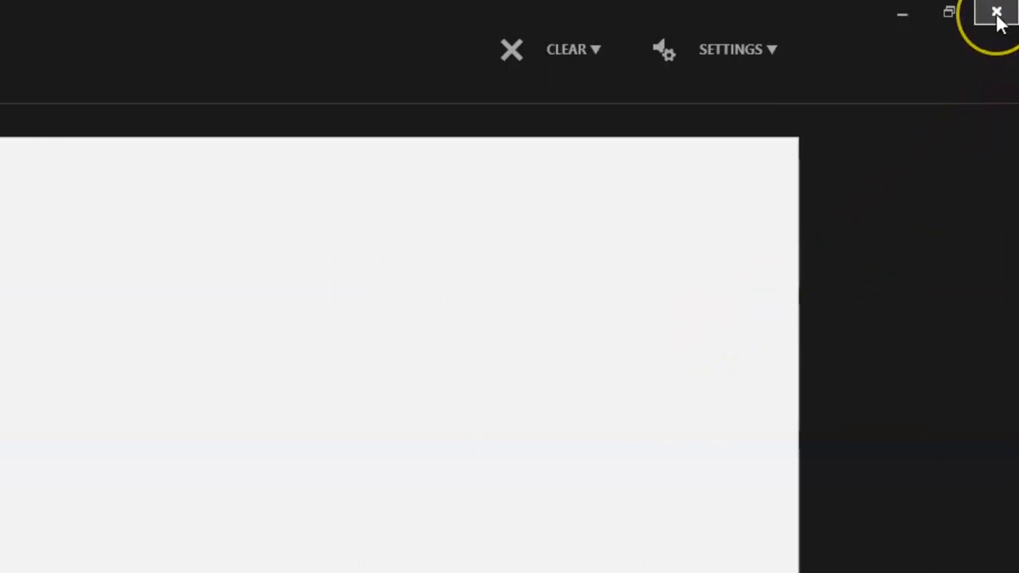
pyautogui.moveTo(997, 13)
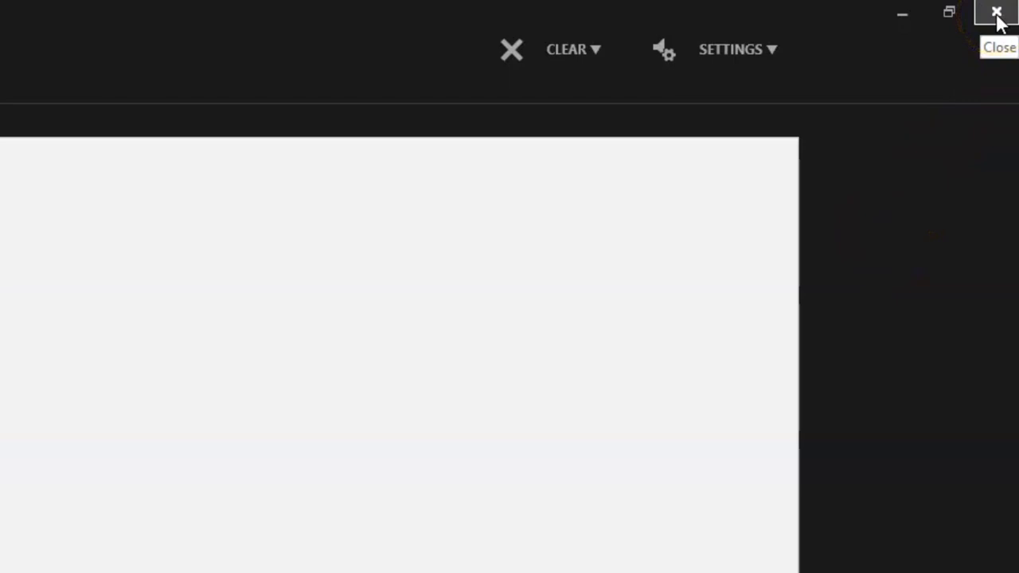
pyautogui.click(997, 12)
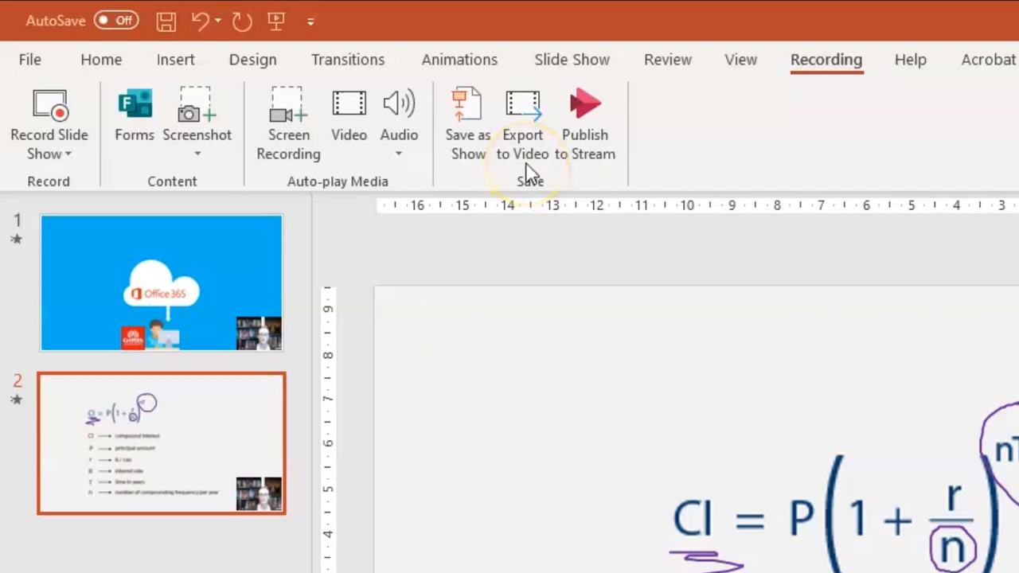
pyautogui.moveTo(598, 173)
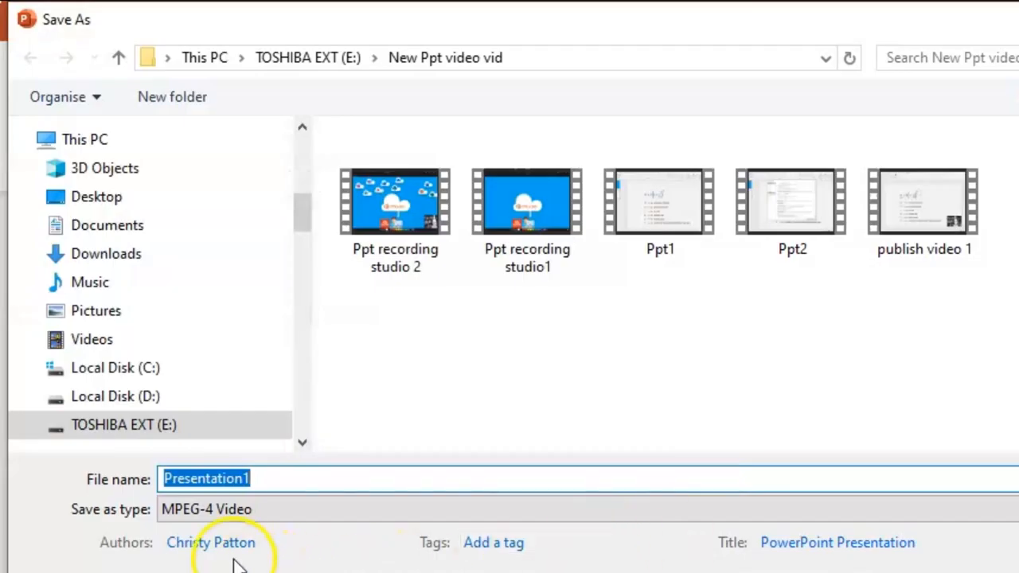
# Export the recorded presentation as an MPEG-4 video file
pyautogui.click(207, 510)
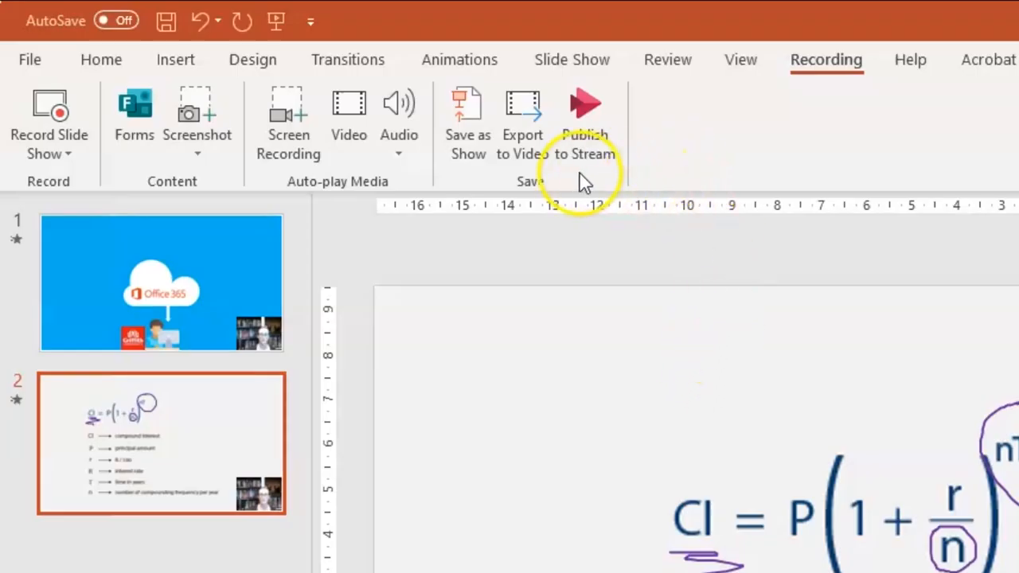
pyautogui.moveTo(617, 175)
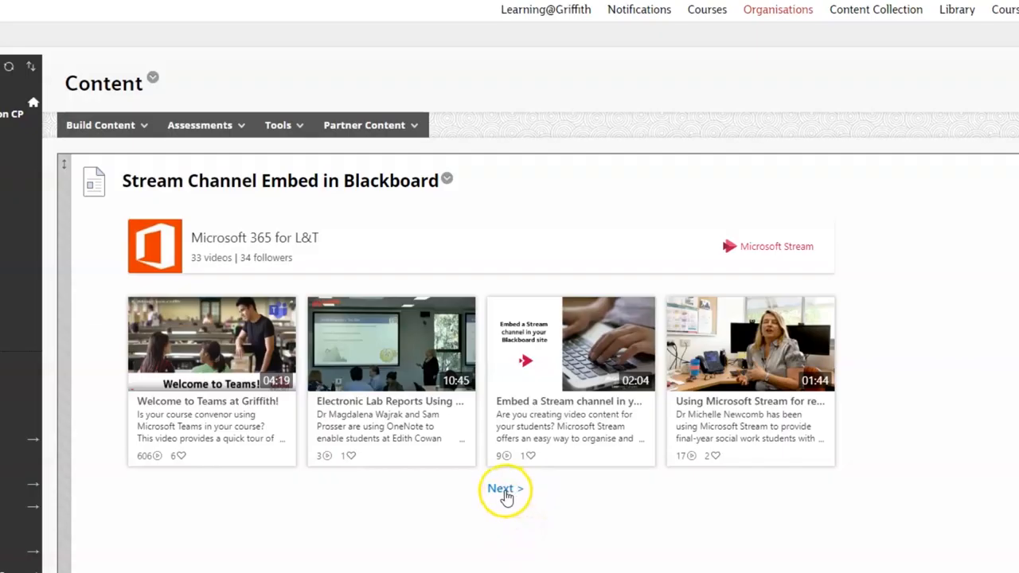
# Page to the next set of videos in the embedded Stream channel
pyautogui.click(505, 487)
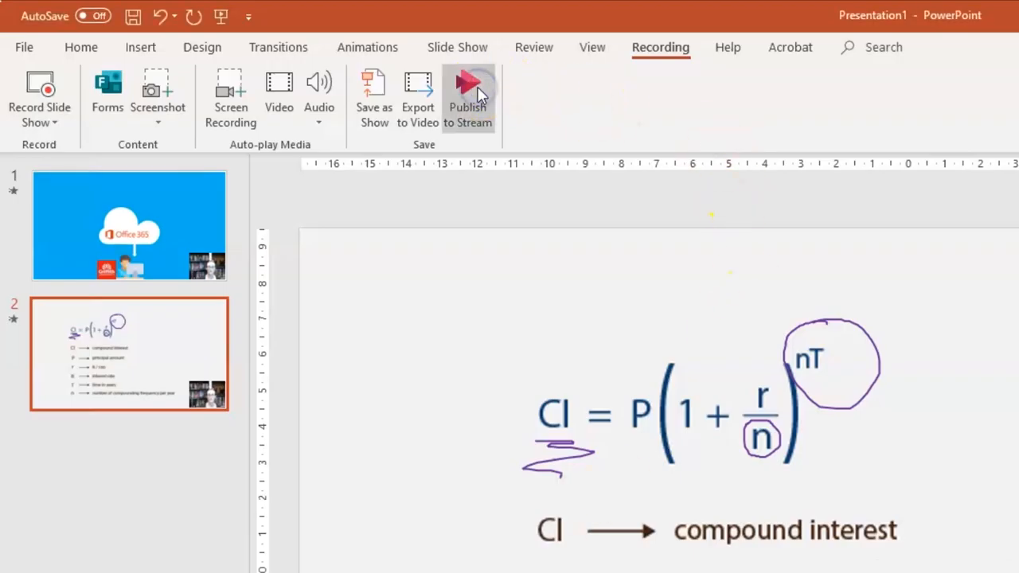
# Publish the presentation to Microsoft Stream with the title 'Lecture'
pyautogui.click(468, 96)
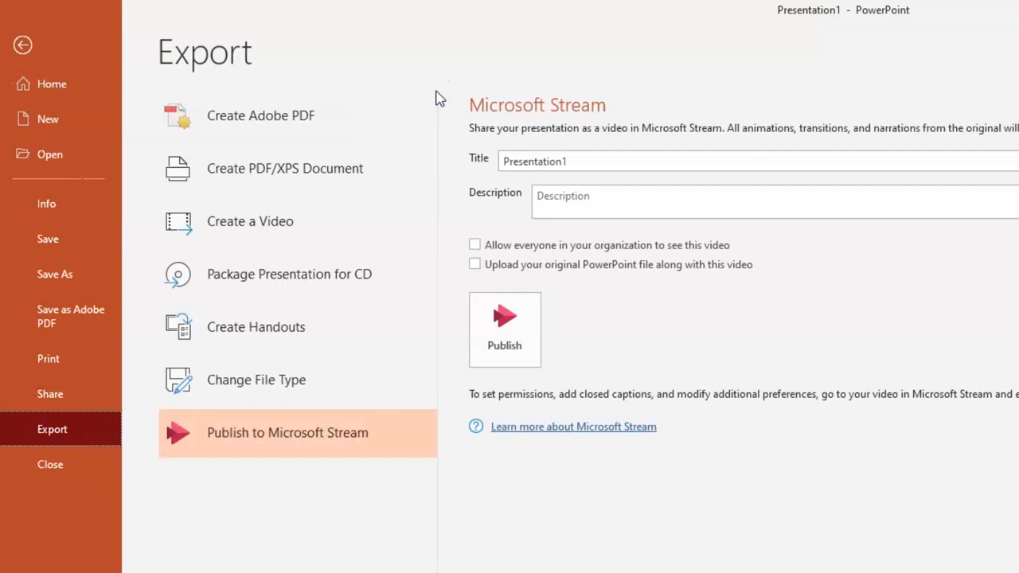
pyautogui.write('Lecture')
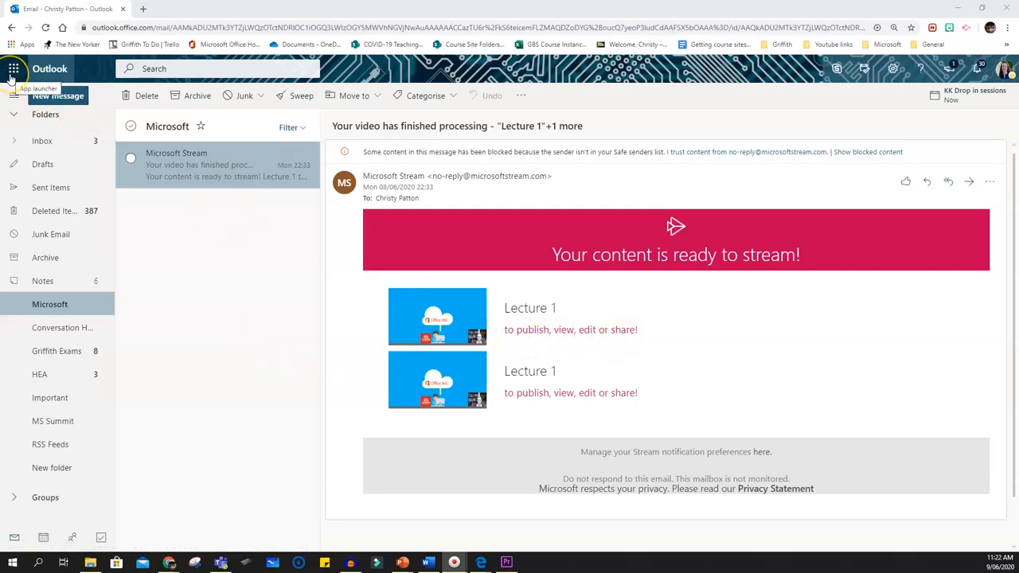
# Show the Office 365 app launcher in Outlook to reach Stream
pyautogui.click(13, 68)
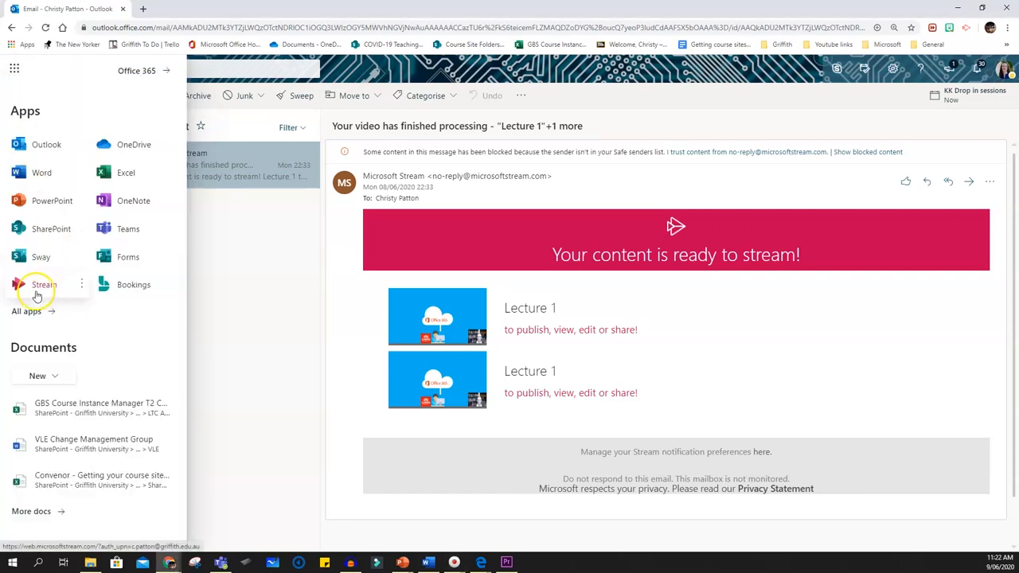
pyautogui.moveTo(567, 329)
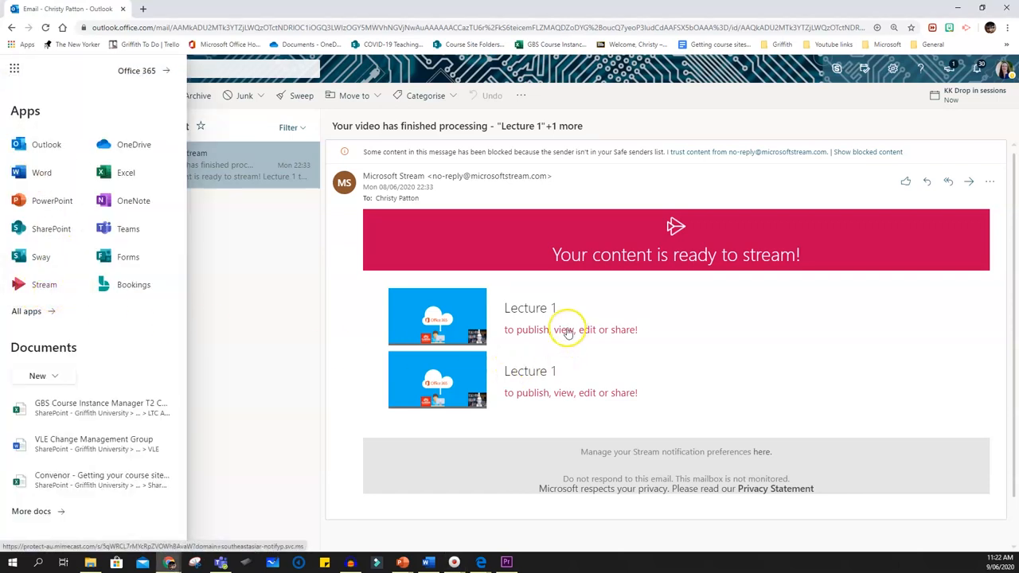